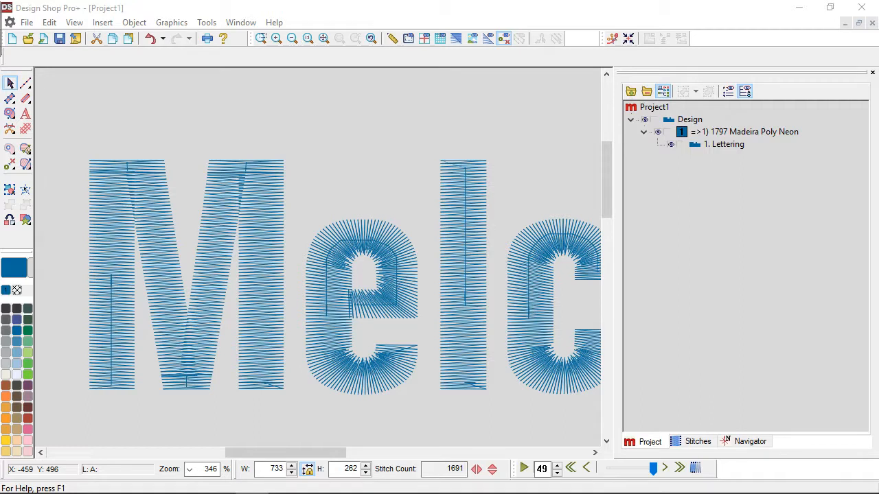
{"action": "mouse_move", "coordinate": [287, 248]}
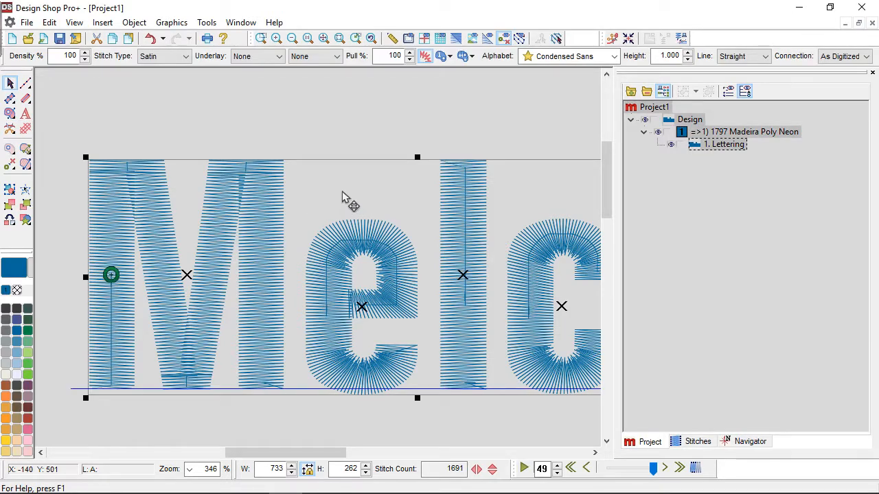
- Bring up the context menu of editing options on the Melco lettering
{"action": "right_click", "coordinate": [343, 198]}
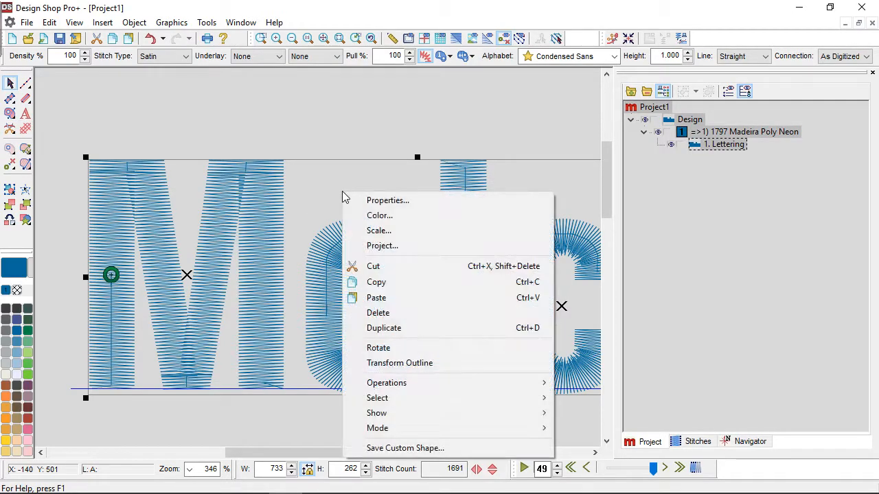
- Show the Melco lettering's Object Properties on the Underlay page under Top Stitching
{"action": "left_click", "coordinate": [387, 201]}
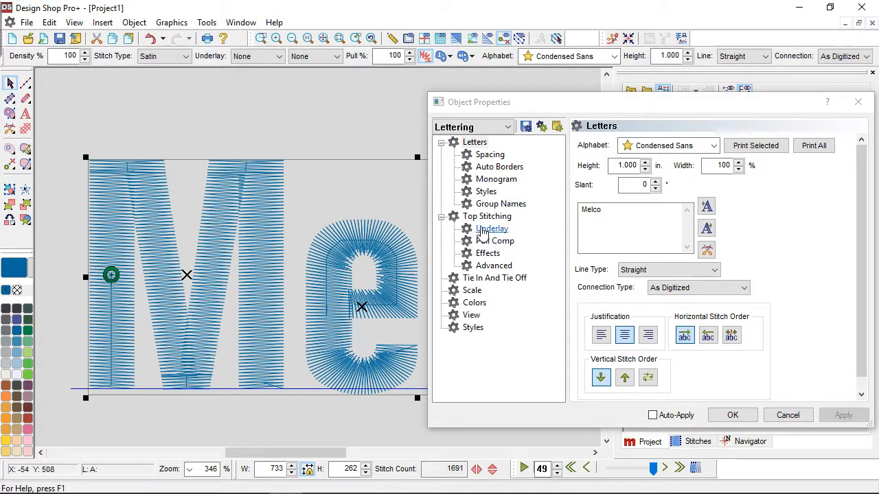
{"action": "left_click", "coordinate": [491, 227]}
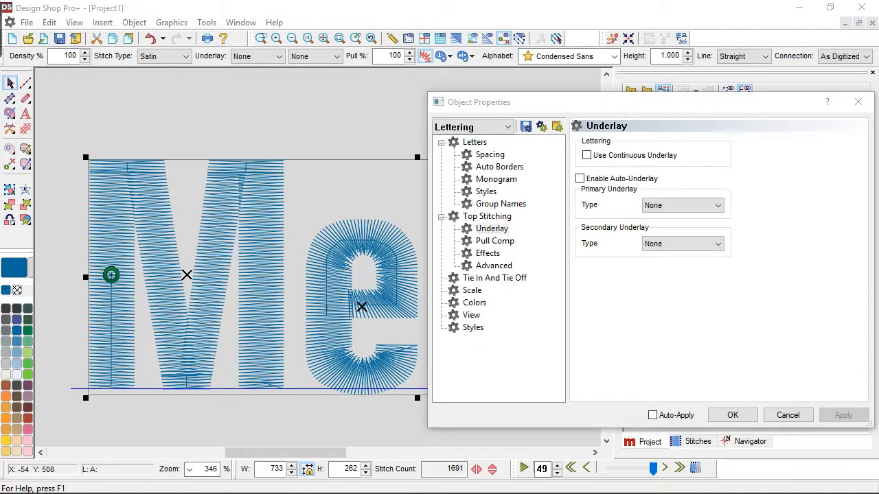
{"action": "left_click", "coordinate": [492, 228]}
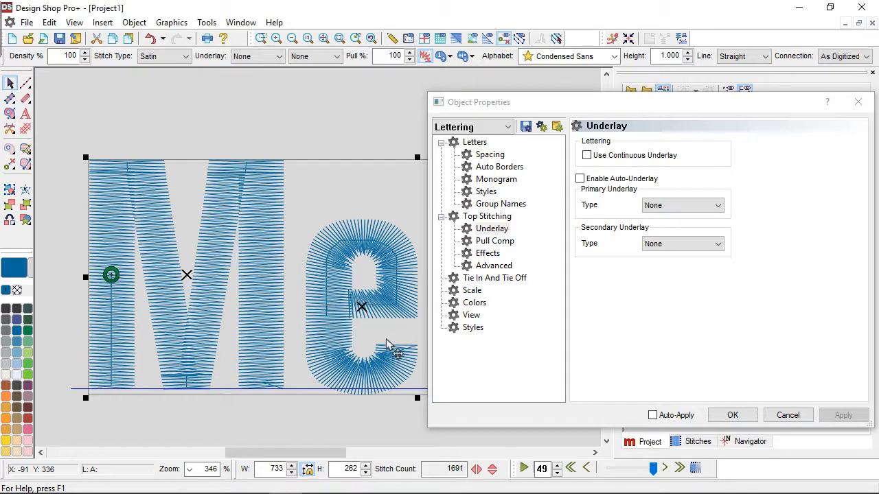
{"action": "left_click", "coordinate": [492, 228]}
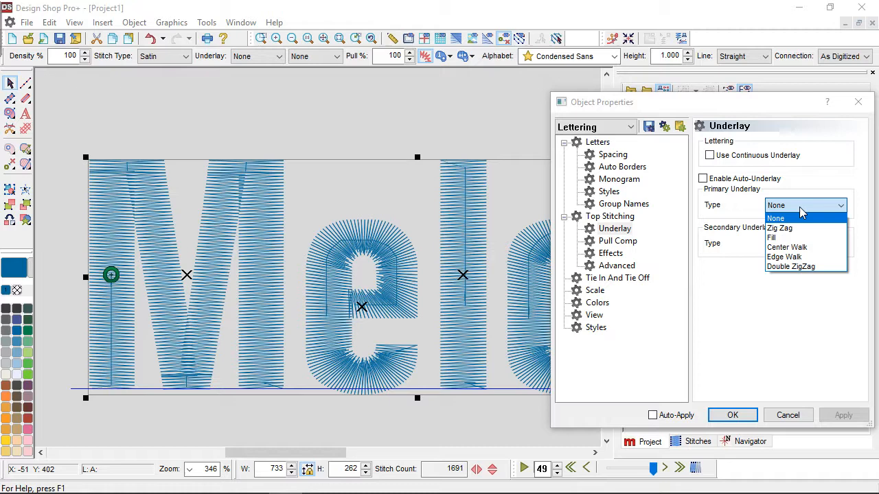
{"action": "mouse_move", "coordinate": [802, 217]}
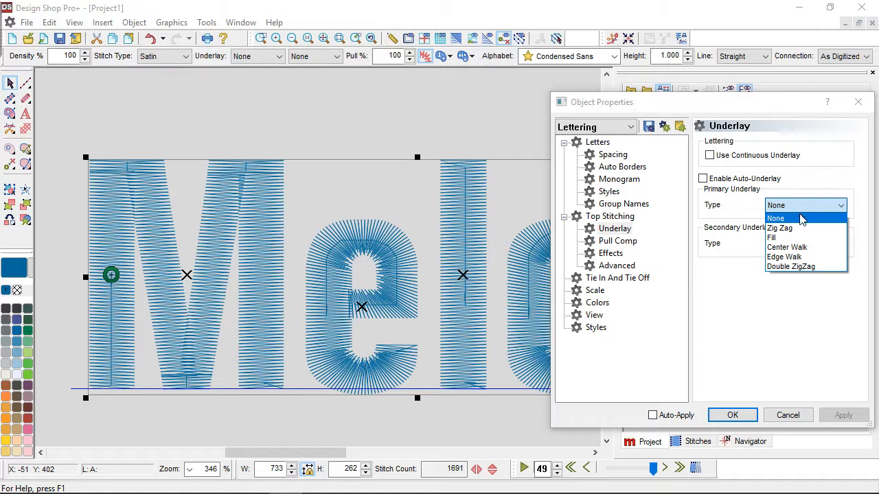
{"action": "mouse_move", "coordinate": [803, 247]}
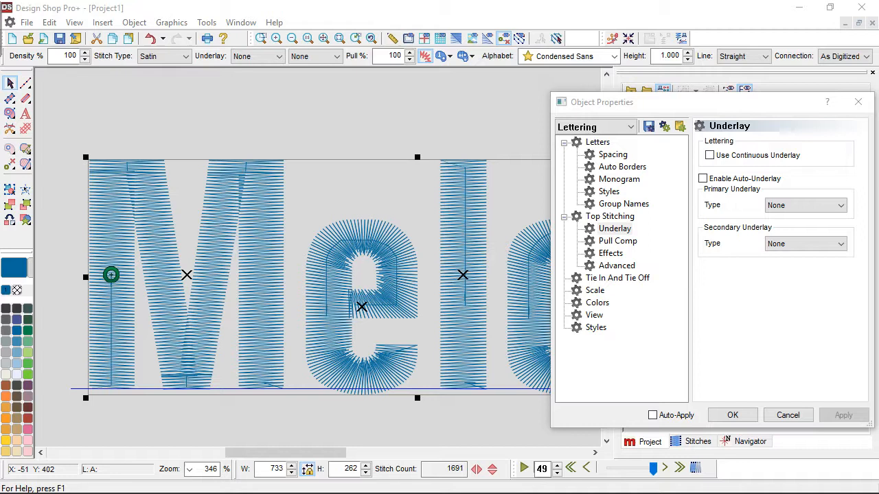
{"action": "mouse_move", "coordinate": [747, 128]}
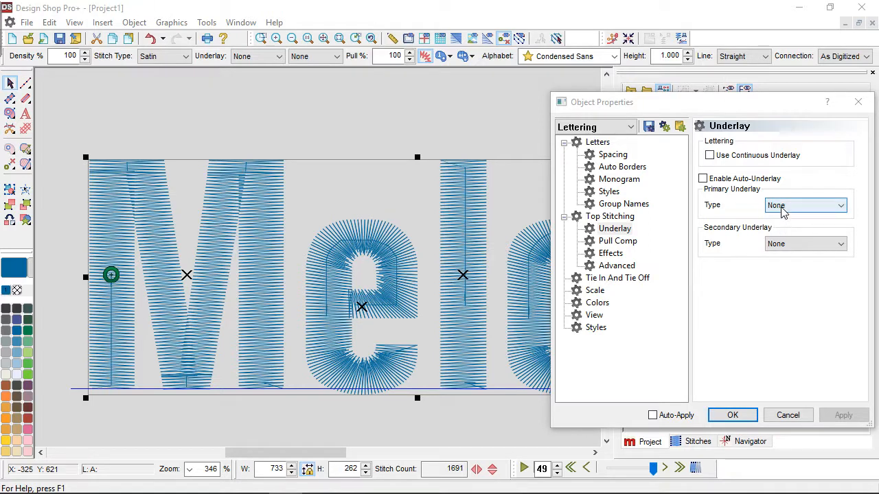
- Apply a Center Walk primary underlay, stitch length 20, to the Melco lettering
{"action": "left_click", "coordinate": [841, 206]}
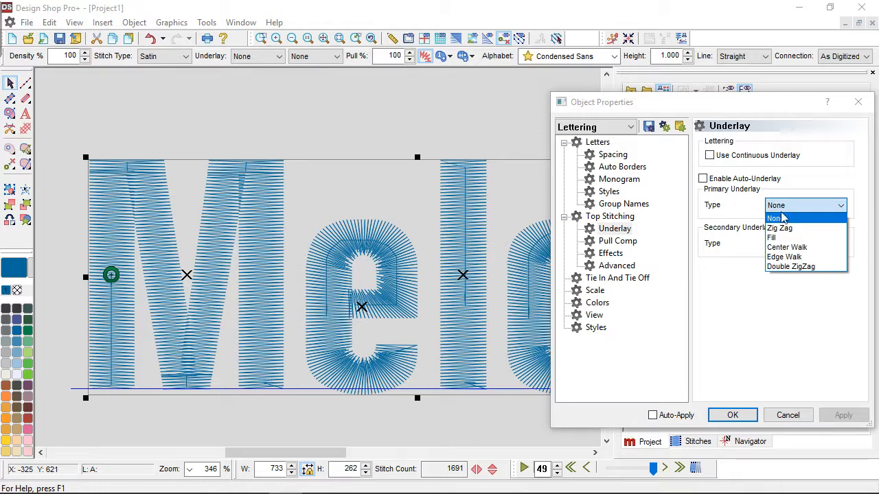
{"action": "left_click", "coordinate": [787, 247]}
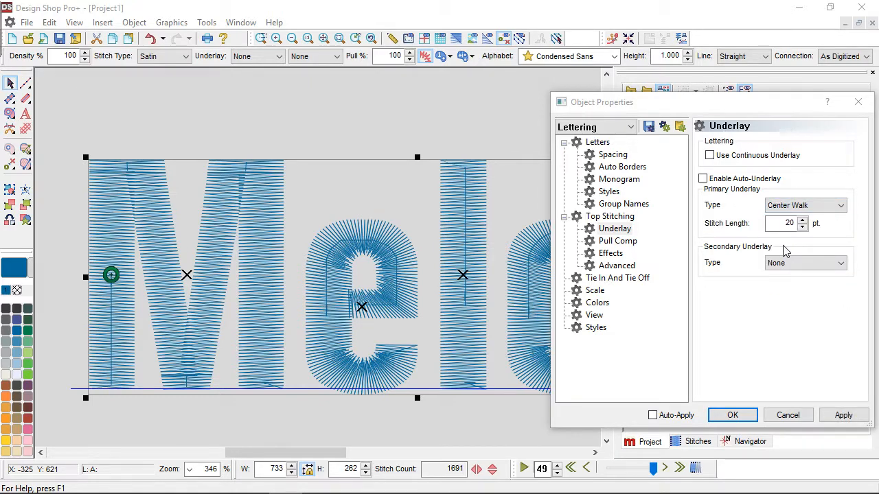
{"action": "left_click", "coordinate": [843, 414]}
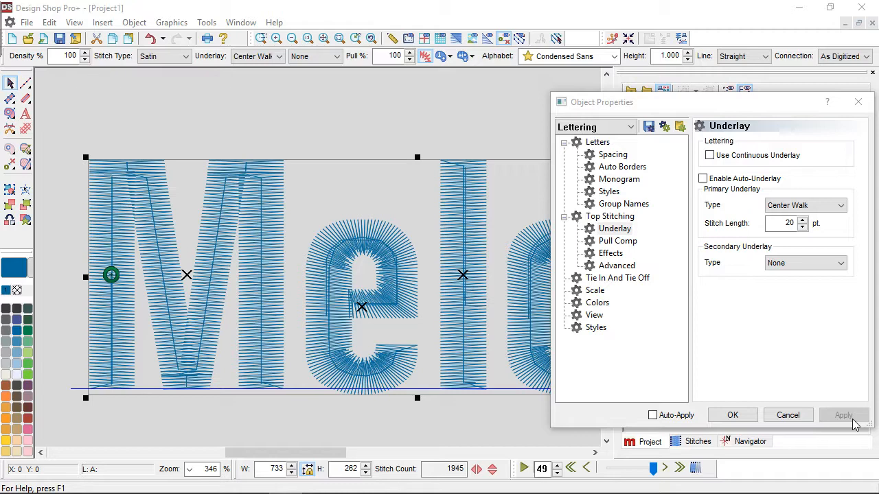
{"action": "mouse_move", "coordinate": [712, 221]}
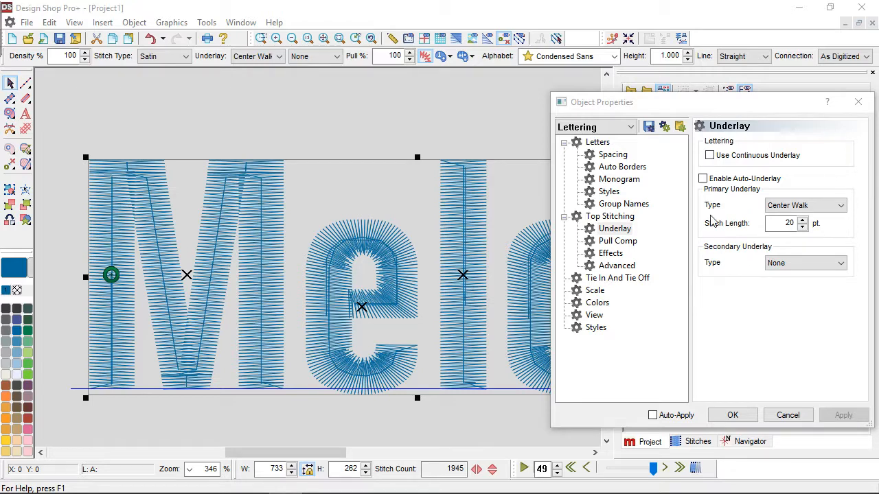
{"action": "left_click", "coordinate": [708, 154]}
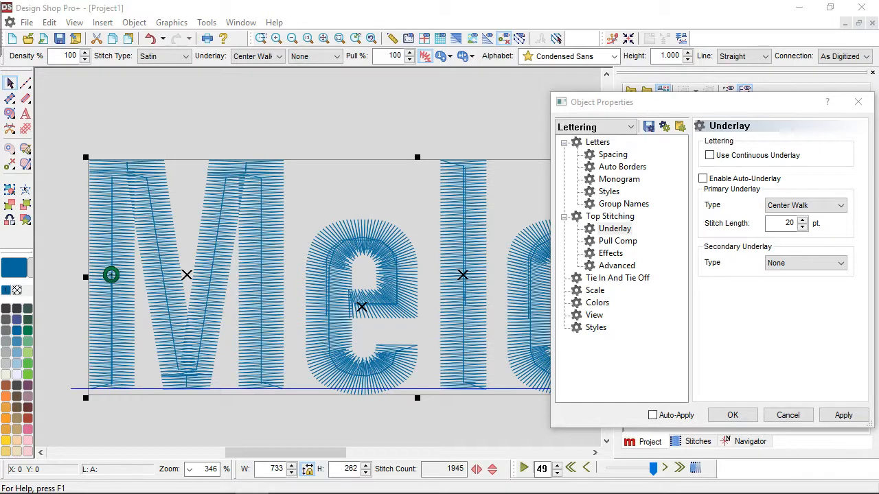
{"action": "left_click", "coordinate": [841, 204]}
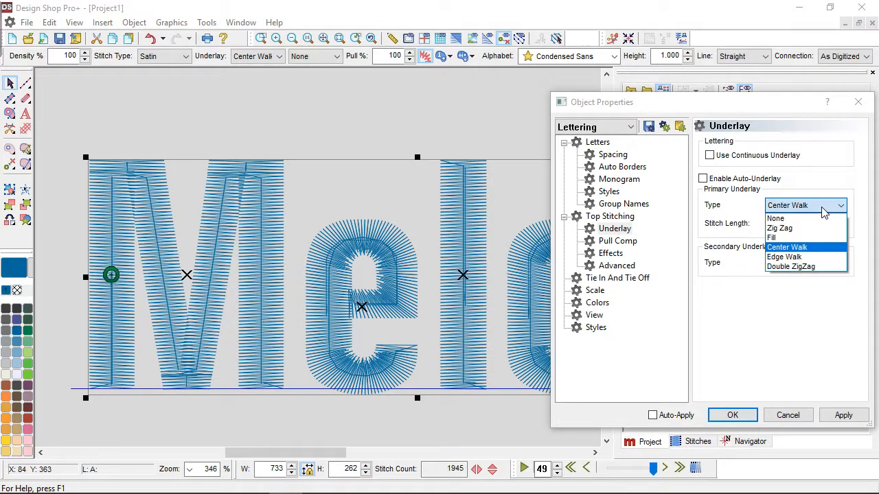
{"action": "left_click", "coordinate": [783, 257]}
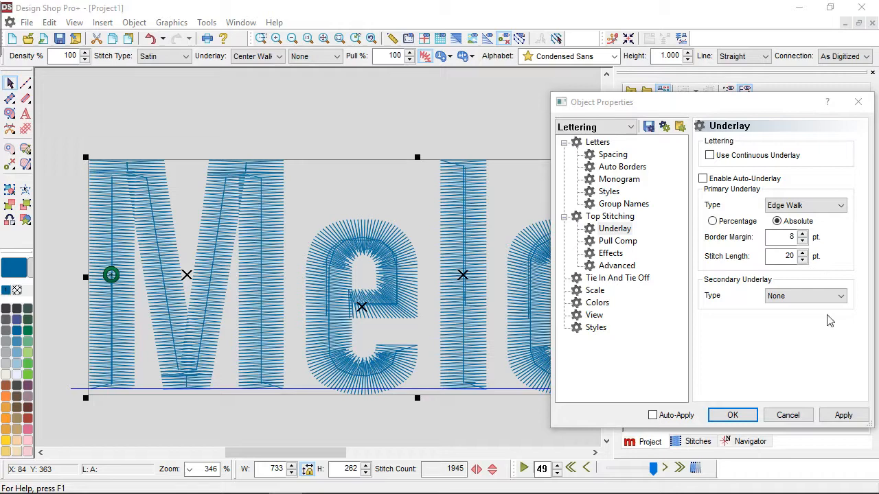
{"action": "left_click", "coordinate": [804, 204]}
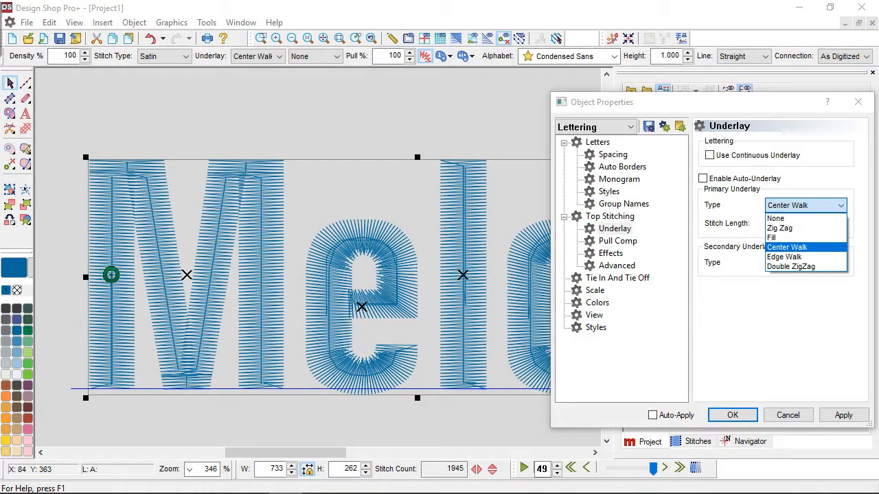
- Apply an Edge Walk primary underlay with border margin 8 to the Melco lettering
{"action": "left_click", "coordinate": [783, 257]}
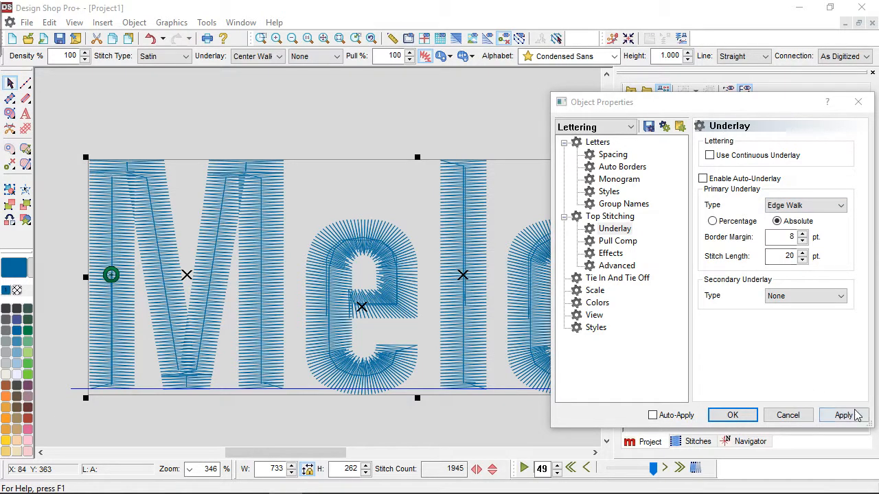
{"action": "left_click", "coordinate": [843, 415]}
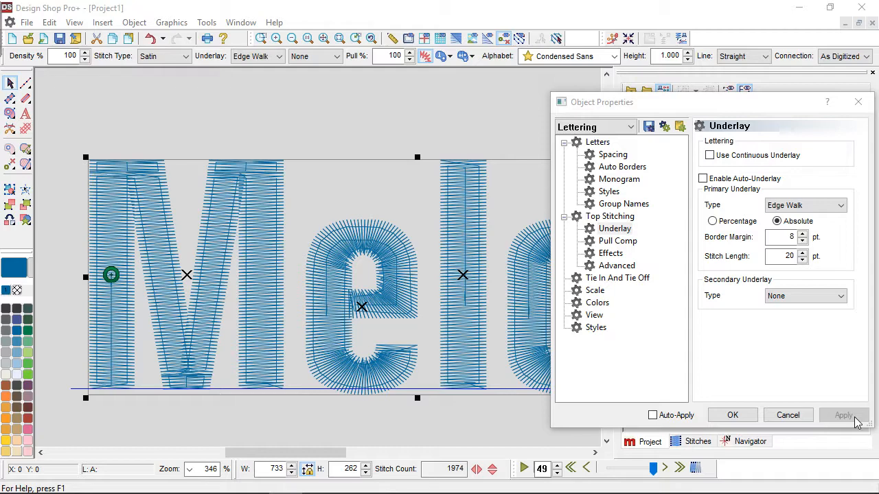
{"action": "left_click", "coordinate": [843, 415]}
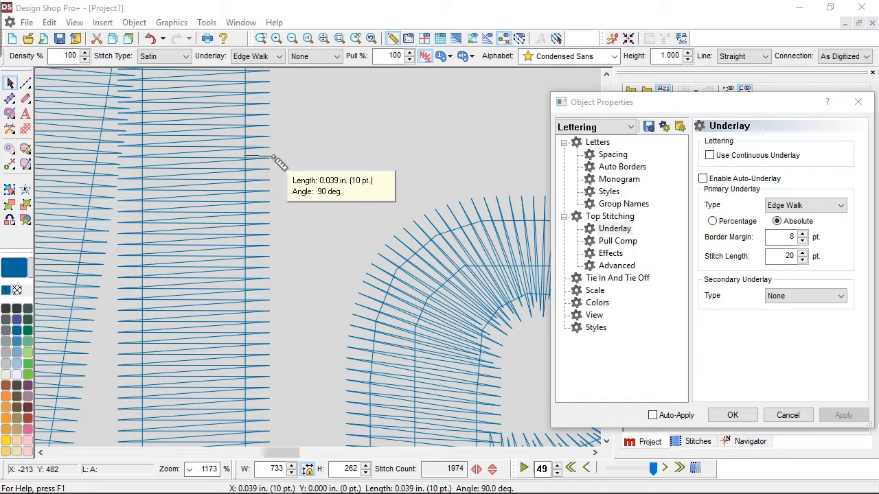
{"action": "mouse_move", "coordinate": [274, 158]}
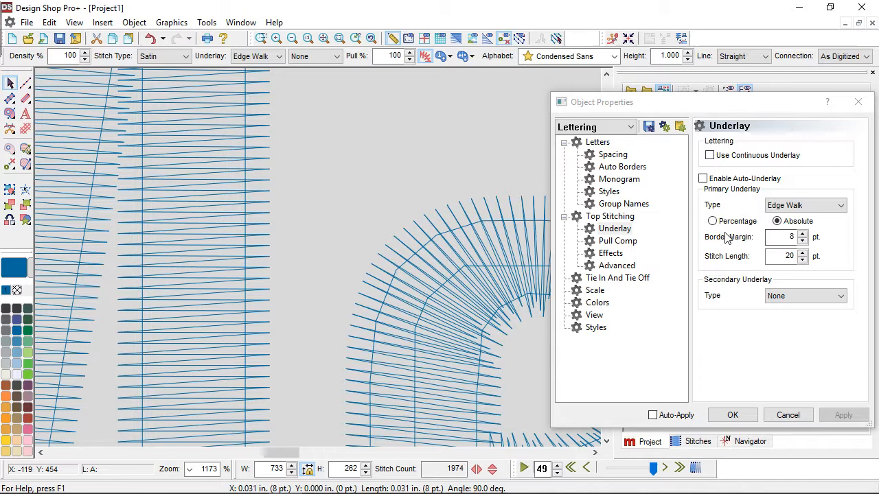
{"action": "left_click", "coordinate": [713, 220]}
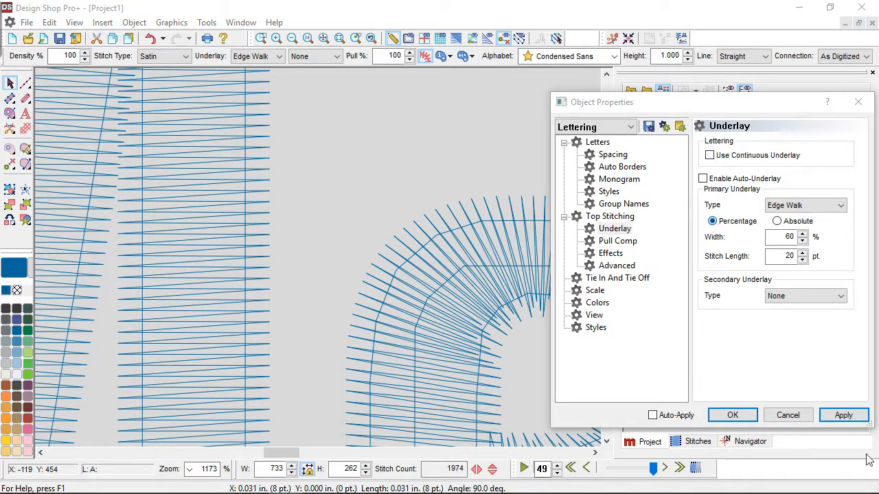
{"action": "left_click", "coordinate": [843, 415]}
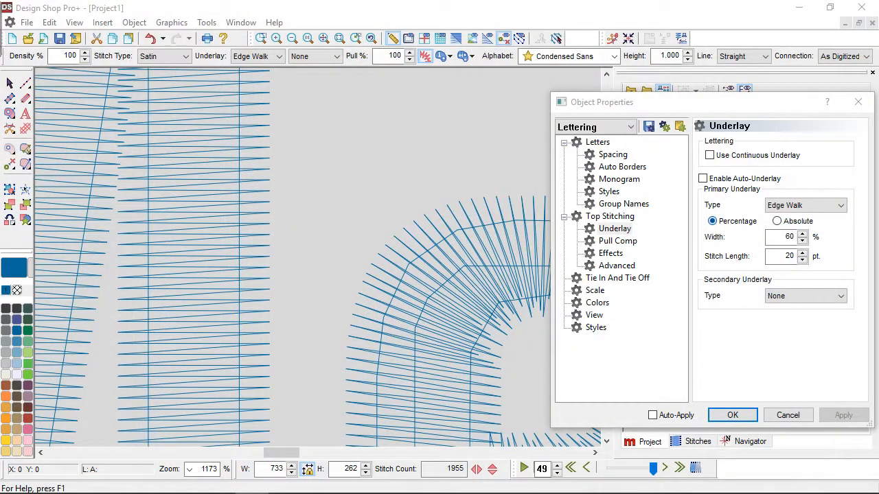
{"action": "left_click", "coordinate": [777, 220]}
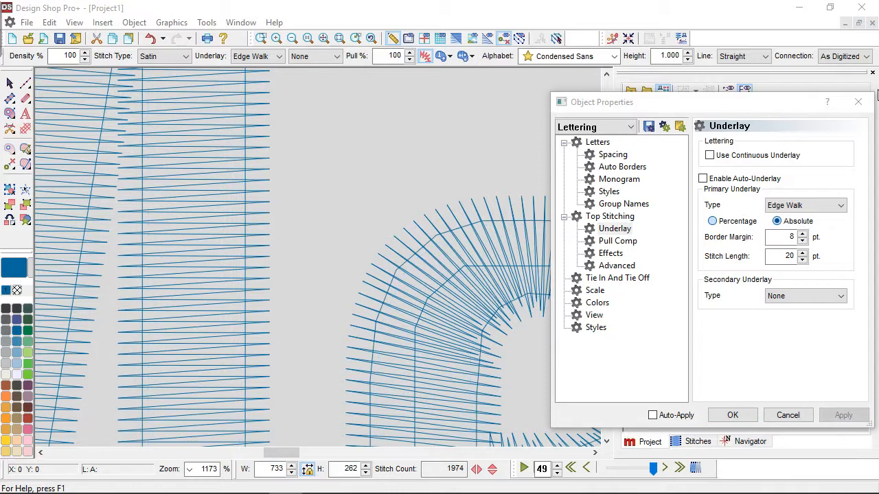
{"action": "left_click", "coordinate": [841, 205]}
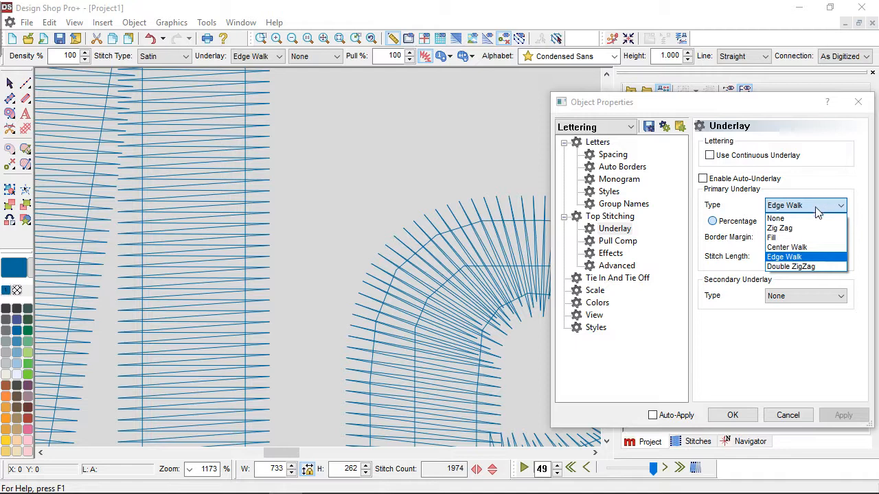
- Apply a Zig Zag primary underlay at 60% width, density 20, to the lettering
{"action": "left_click", "coordinate": [779, 228]}
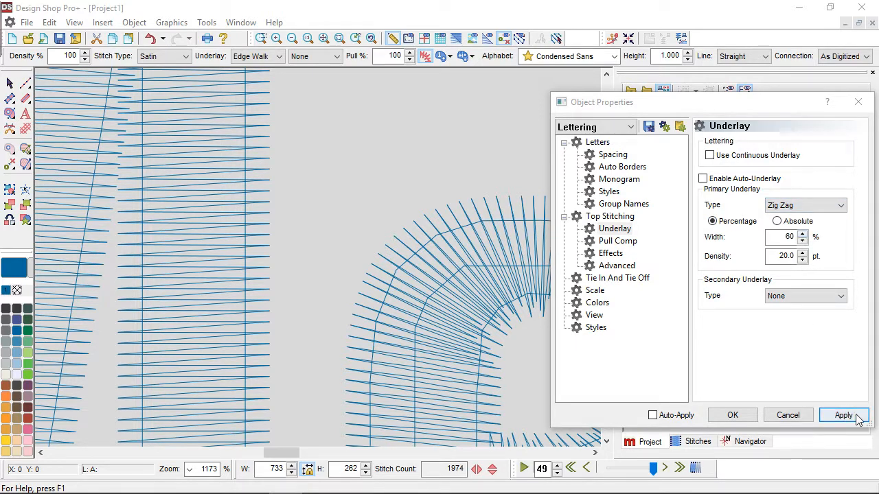
{"action": "left_click", "coordinate": [843, 414]}
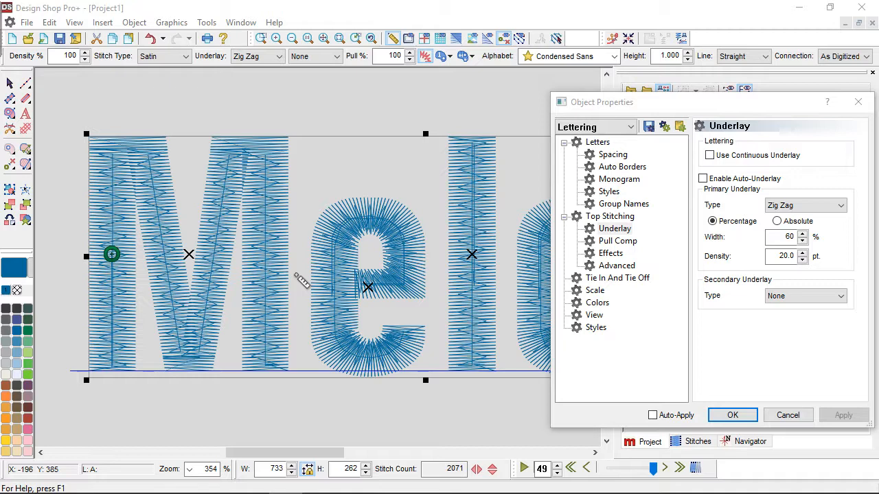
{"action": "mouse_move", "coordinate": [296, 206]}
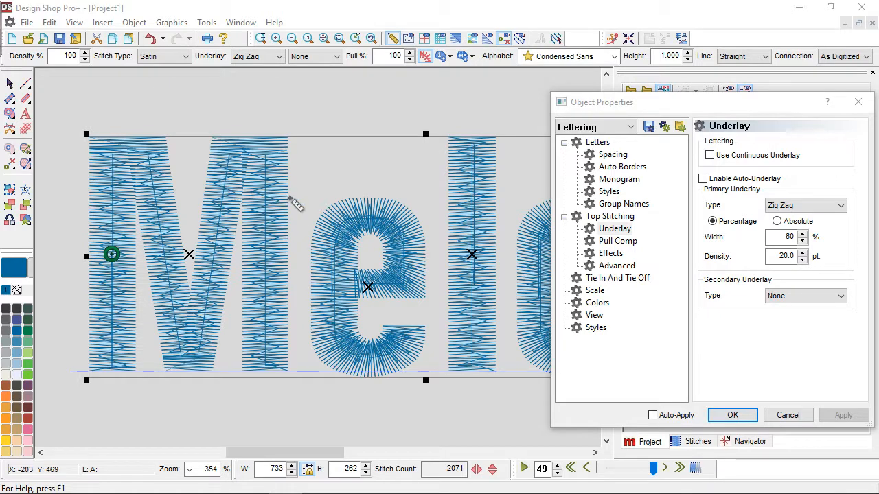
{"action": "mouse_move", "coordinate": [258, 299]}
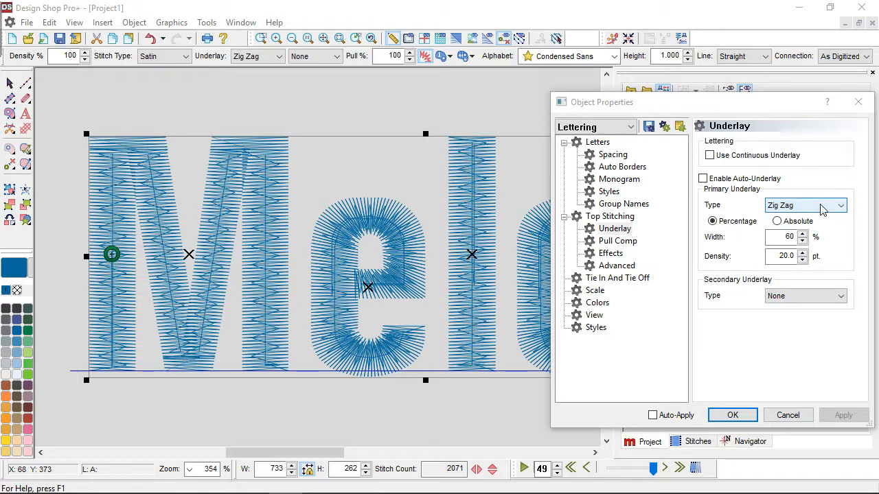
- Apply a Double ZigZag primary underlay at 60% width, density 20, raising stitches to 2251
{"action": "left_click", "coordinate": [840, 205]}
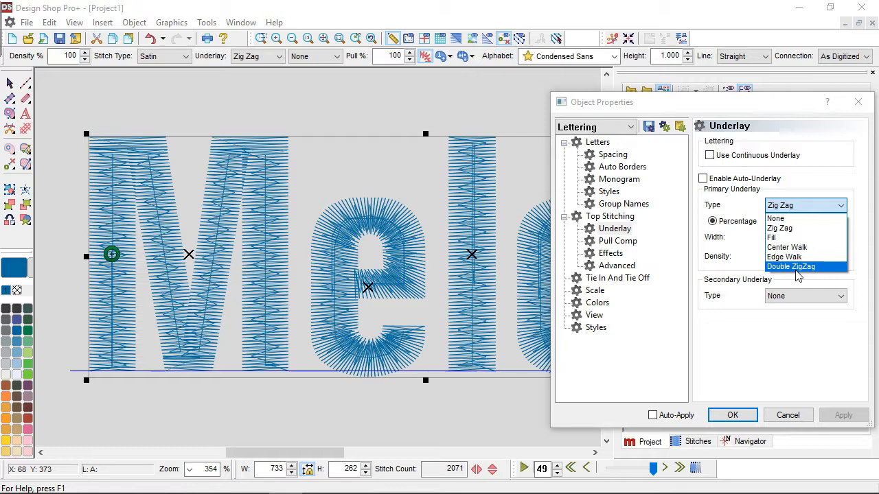
{"action": "left_click", "coordinate": [791, 267]}
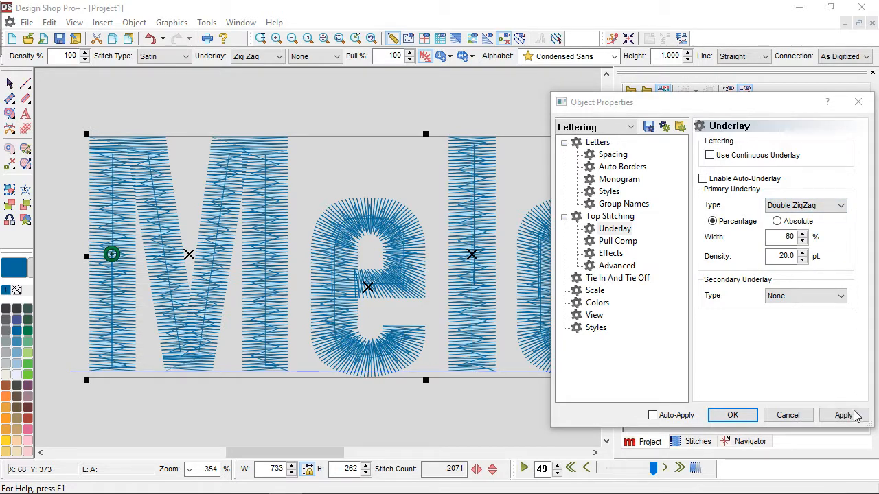
{"action": "left_click", "coordinate": [843, 414]}
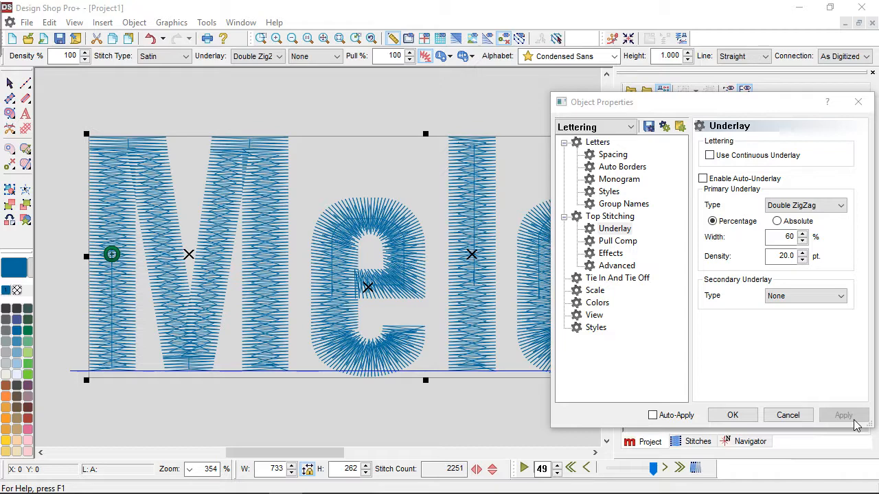
{"action": "mouse_move", "coordinate": [857, 425]}
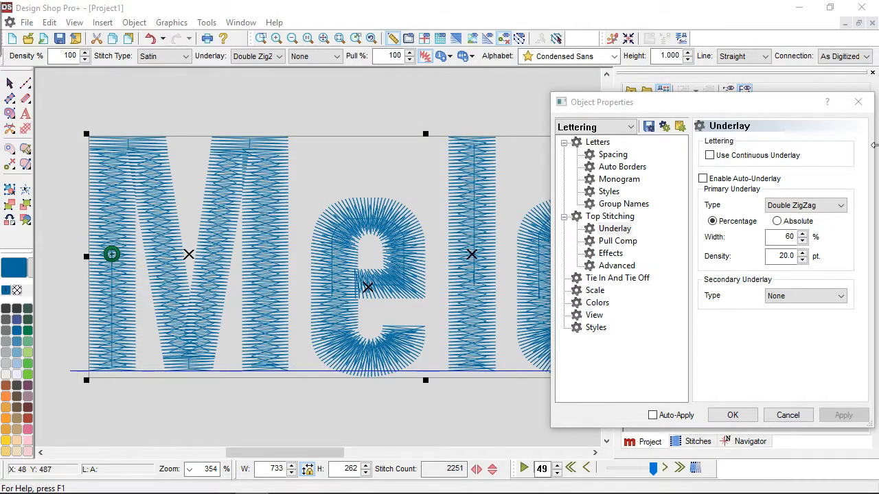
- Keep Double ZigZag as the underlay type and close the lettering's Object Properties
{"action": "left_click", "coordinate": [836, 204]}
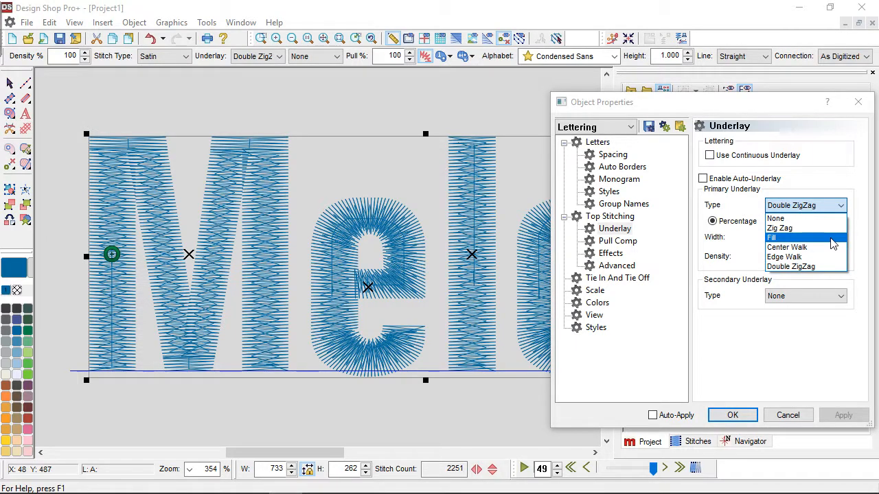
{"action": "left_click", "coordinate": [791, 266]}
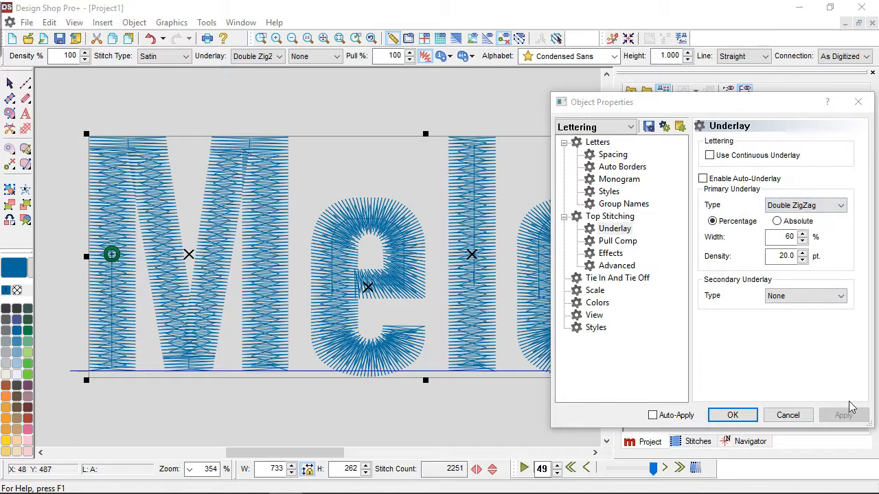
{"action": "left_click", "coordinate": [732, 414]}
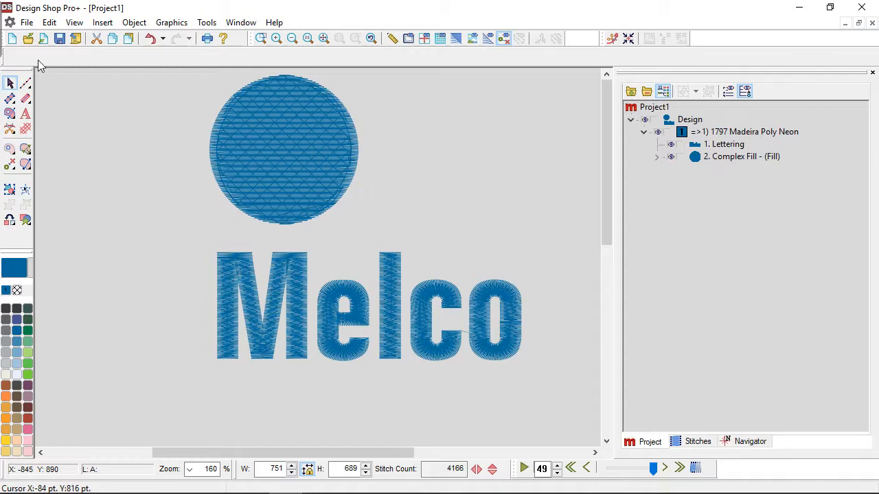
- Select the Complex Fill circle and bring up its context menu
{"action": "left_click", "coordinate": [283, 148]}
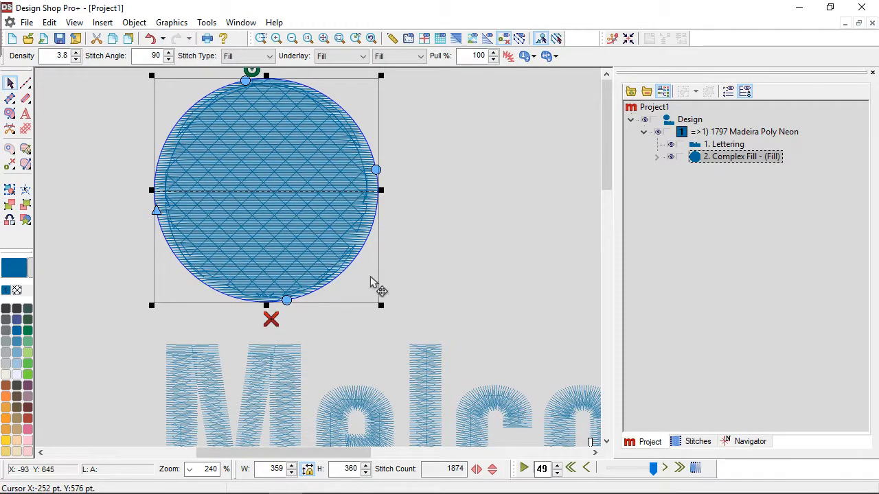
{"action": "right_click", "coordinate": [373, 282]}
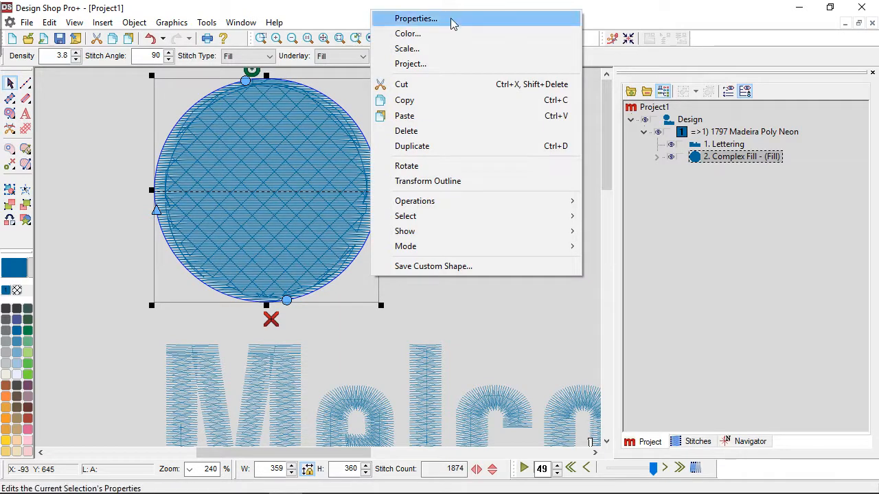
- Show the circle fill's Underlay properties and set its secondary crisscrossing Fill underlay to None
{"action": "left_click", "coordinate": [415, 19]}
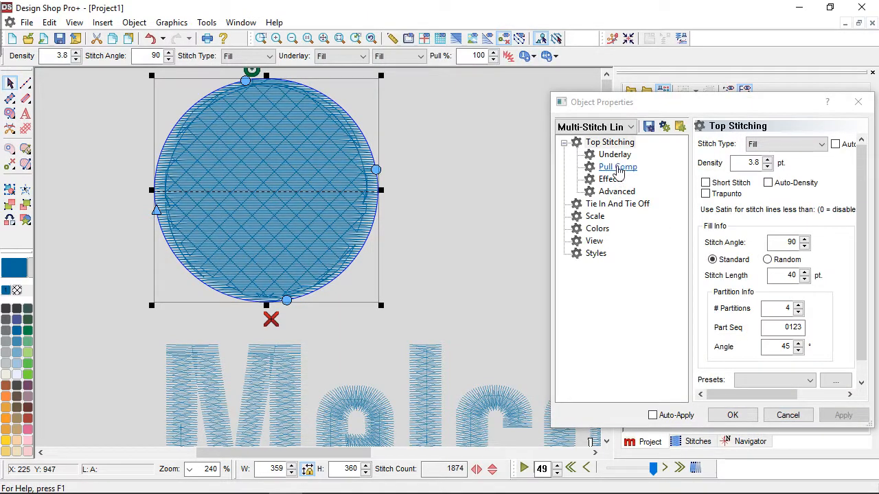
{"action": "left_click", "coordinate": [615, 154]}
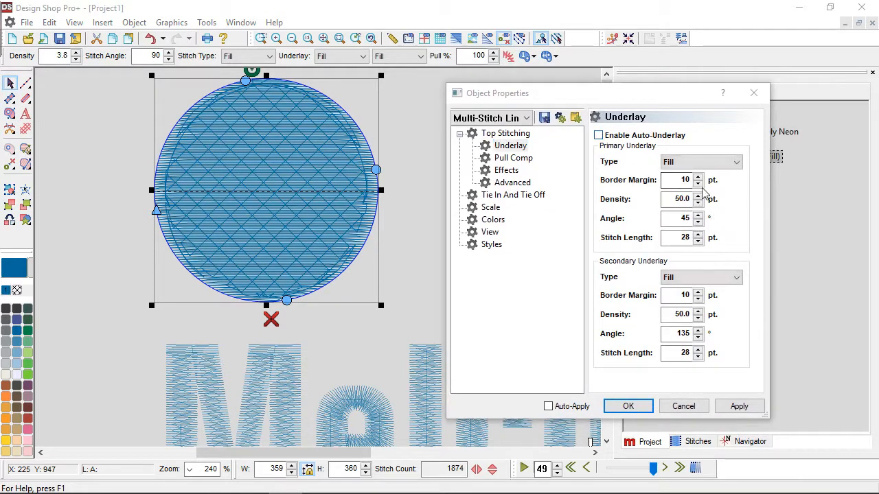
{"action": "mouse_move", "coordinate": [662, 195]}
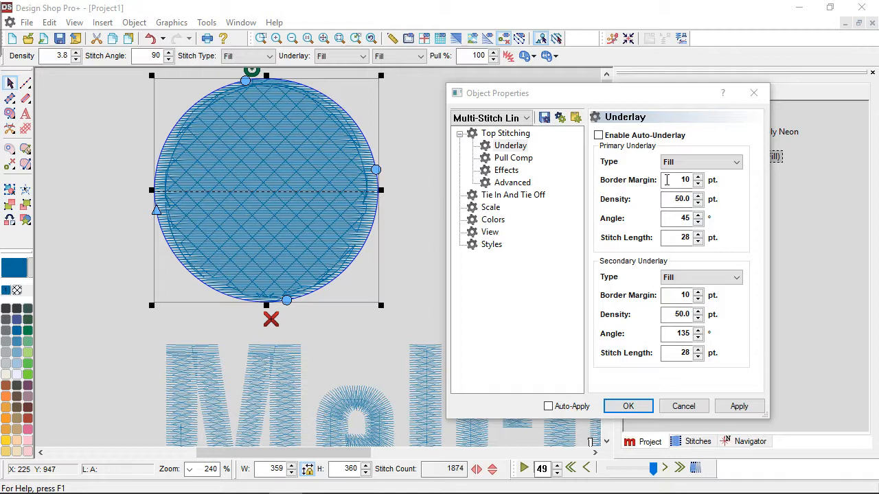
{"action": "triple_click", "coordinate": [684, 179]}
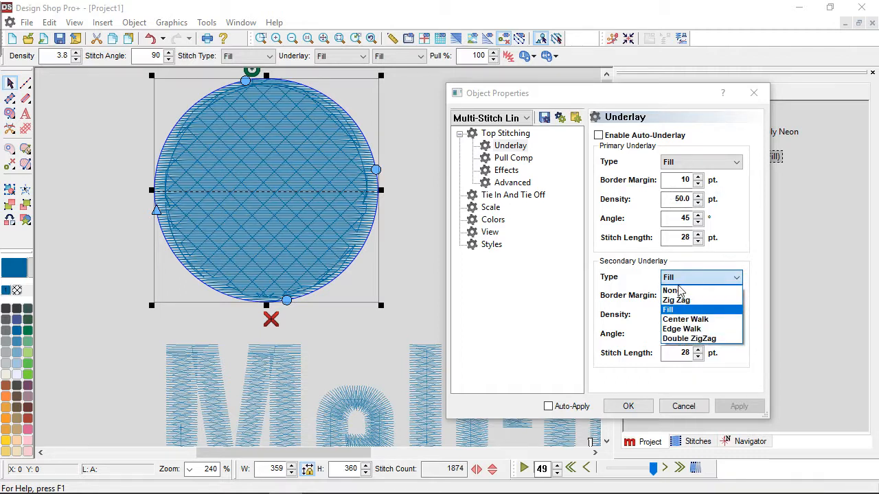
{"action": "left_click", "coordinate": [671, 291]}
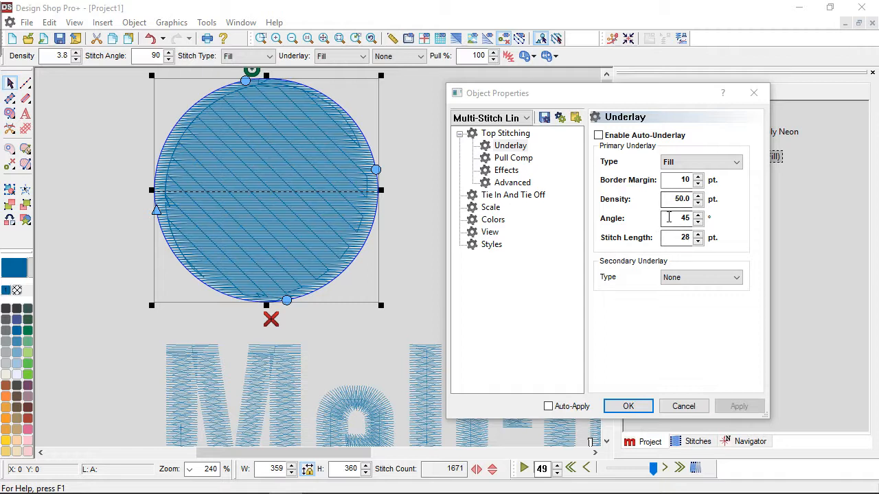
{"action": "mouse_move", "coordinate": [151, 213]}
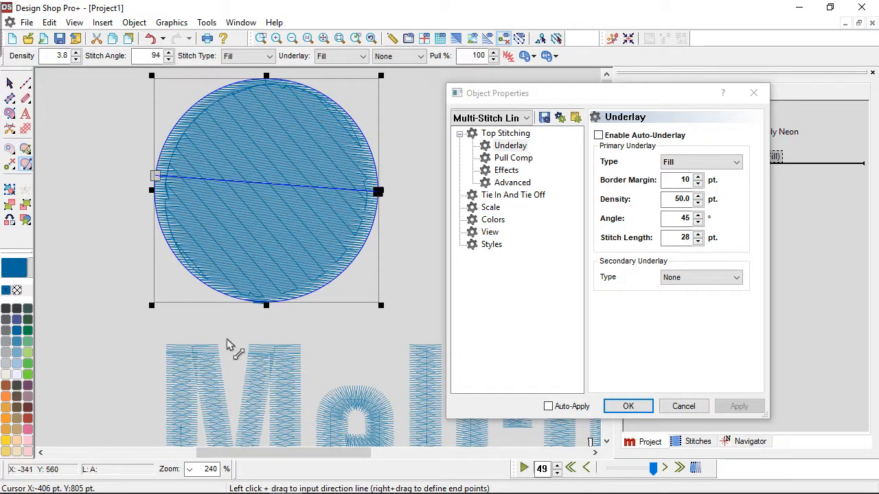
{"action": "mouse_move", "coordinate": [370, 246]}
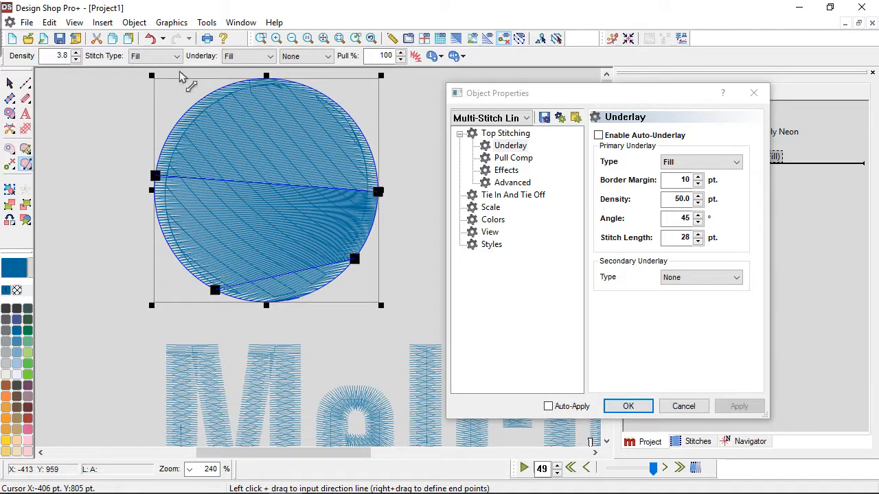
{"action": "mouse_move", "coordinate": [172, 181]}
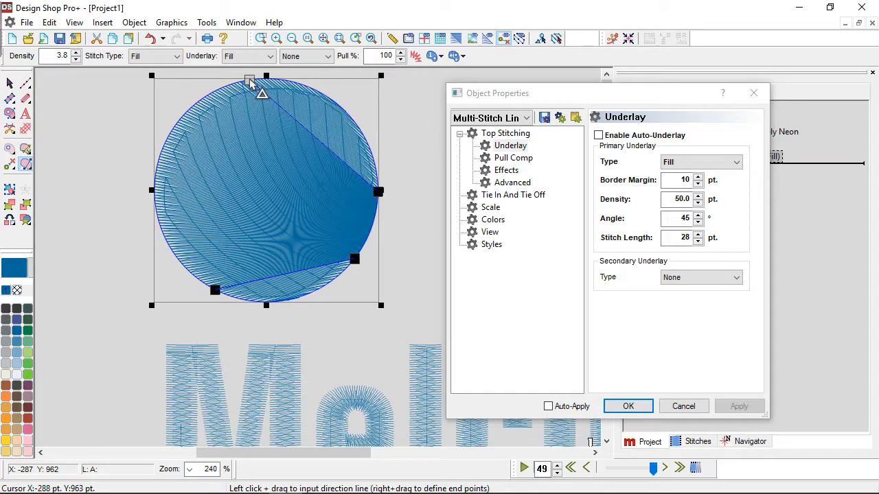
{"action": "mouse_move", "coordinate": [286, 258]}
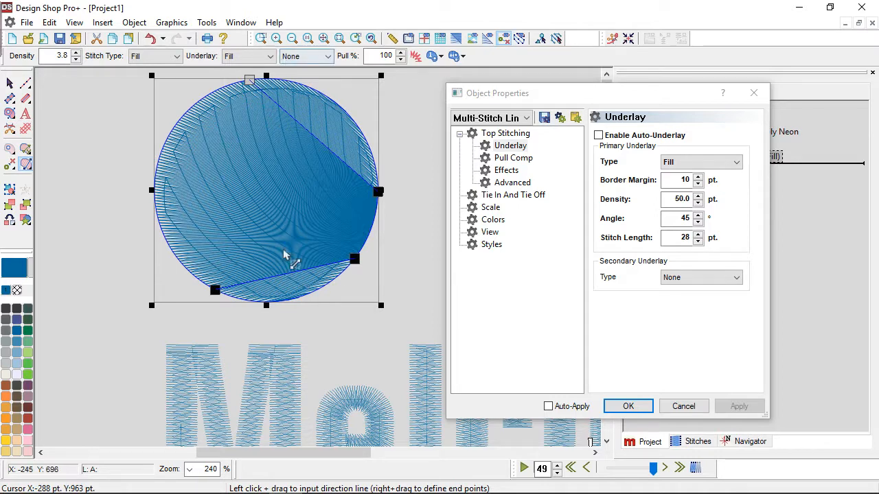
{"action": "mouse_move", "coordinate": [199, 268]}
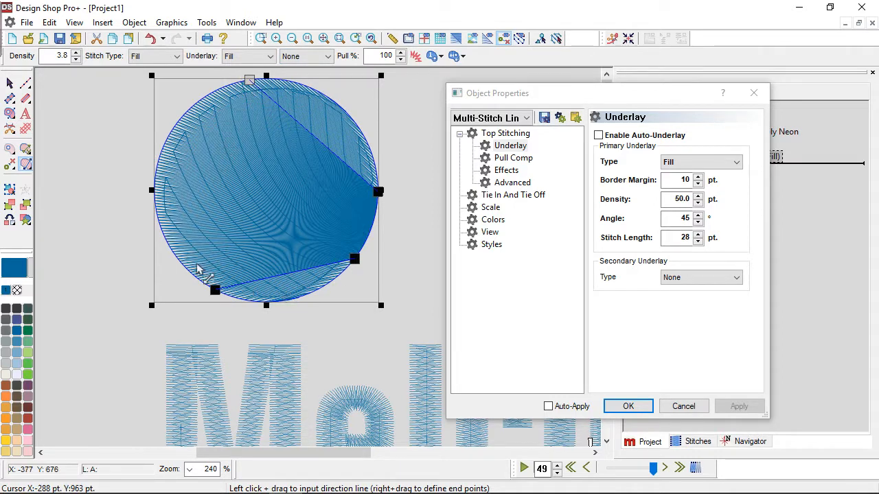
{"action": "mouse_move", "coordinate": [357, 268]}
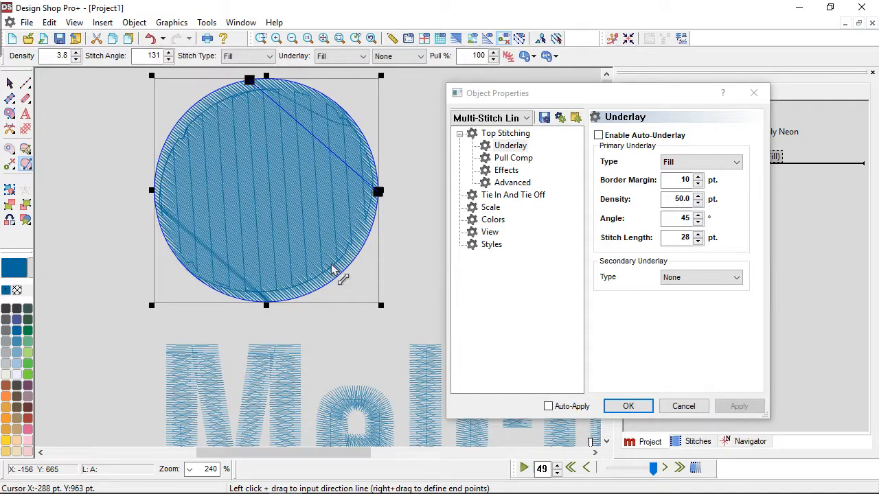
{"action": "mouse_move", "coordinate": [234, 199]}
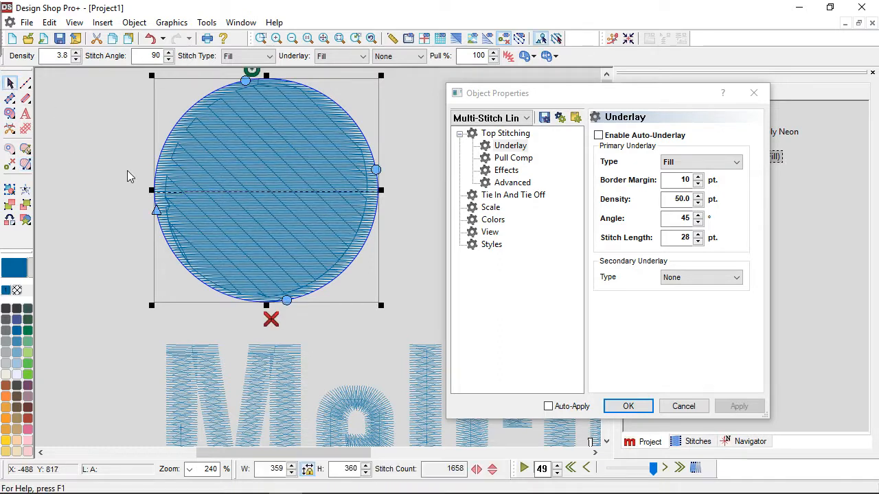
{"action": "mouse_move", "coordinate": [218, 223]}
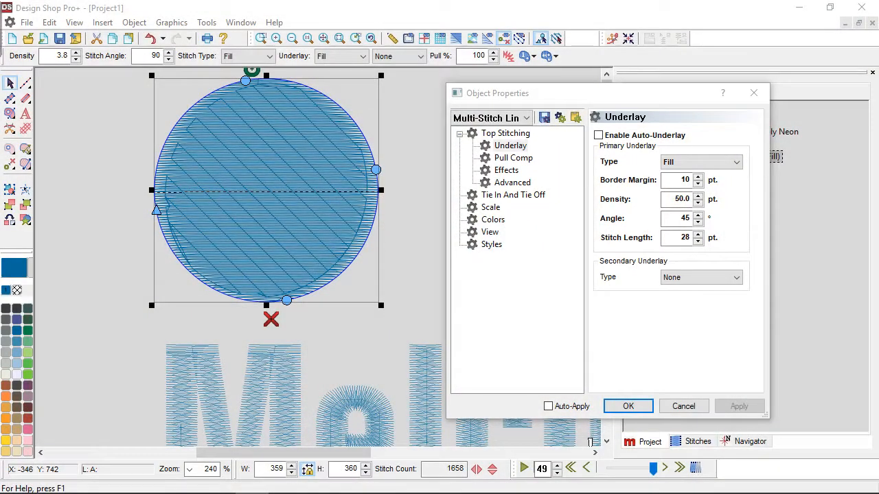
{"action": "mouse_move", "coordinate": [309, 294]}
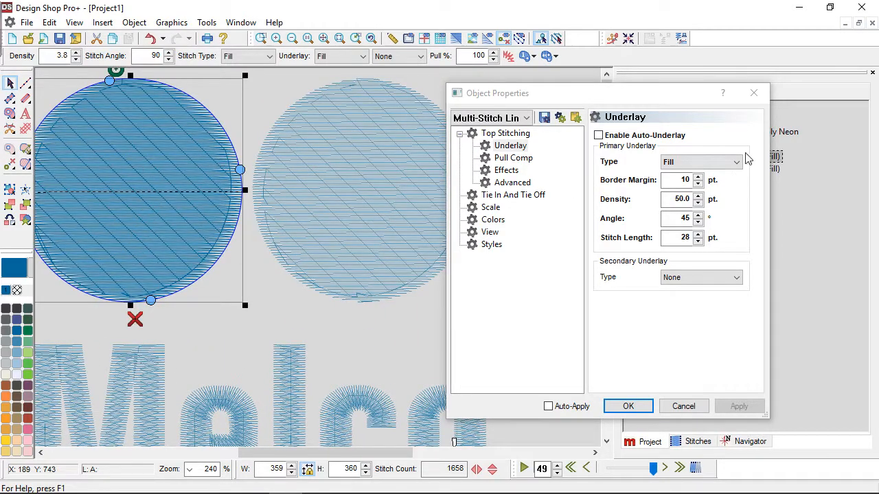
- Set the circle's primary fill underlay density to 25 and apply it
{"action": "triple_click", "coordinate": [680, 199]}
{"action": "type", "text": "25"}
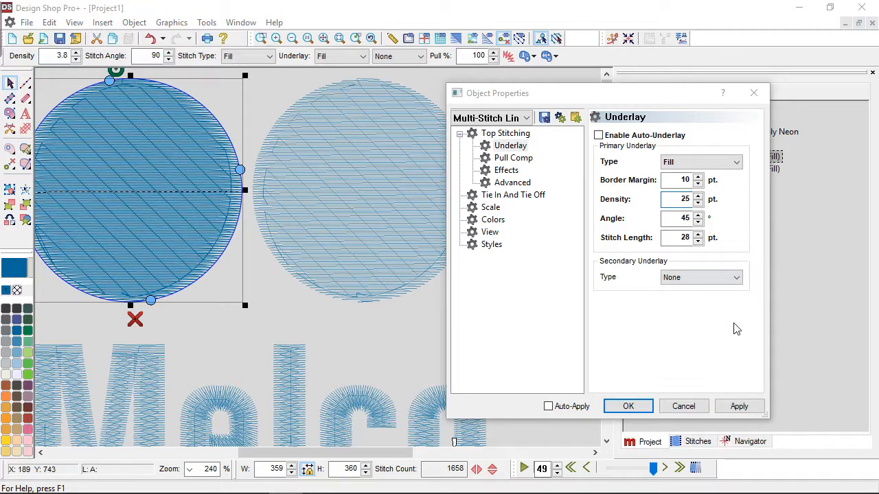
{"action": "left_click", "coordinate": [739, 406]}
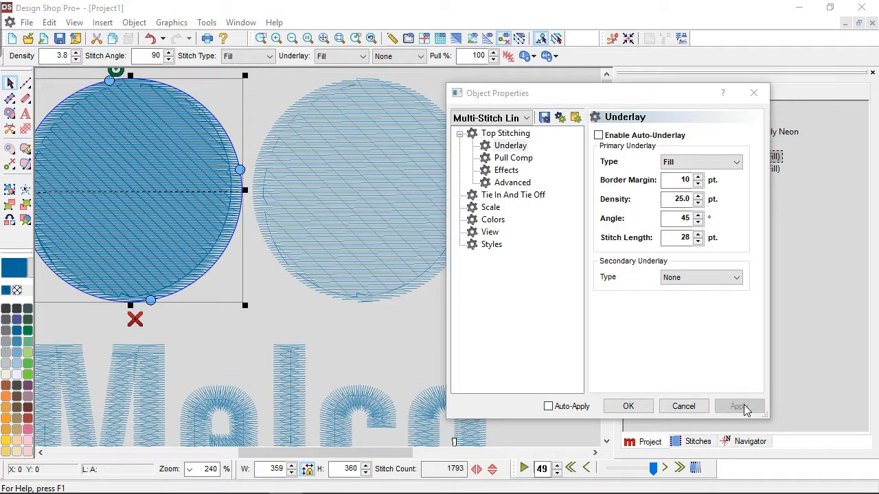
{"action": "left_click", "coordinate": [739, 406]}
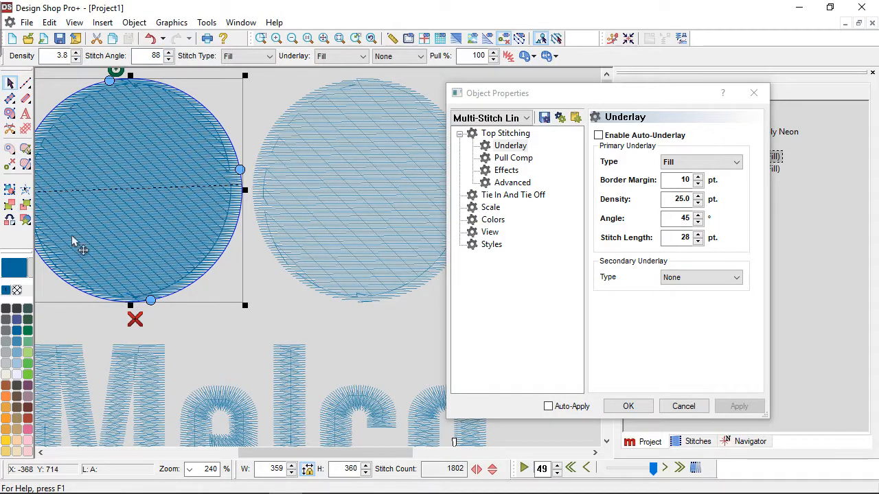
{"action": "mouse_move", "coordinate": [344, 240]}
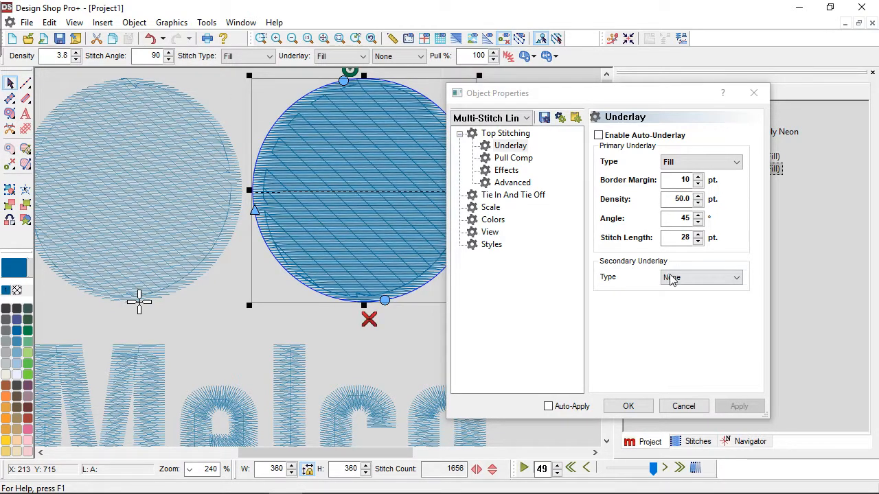
- Apply a 135° secondary Fill underlay to the right circle, then compare it against the left circle
{"action": "left_click", "coordinate": [700, 277]}
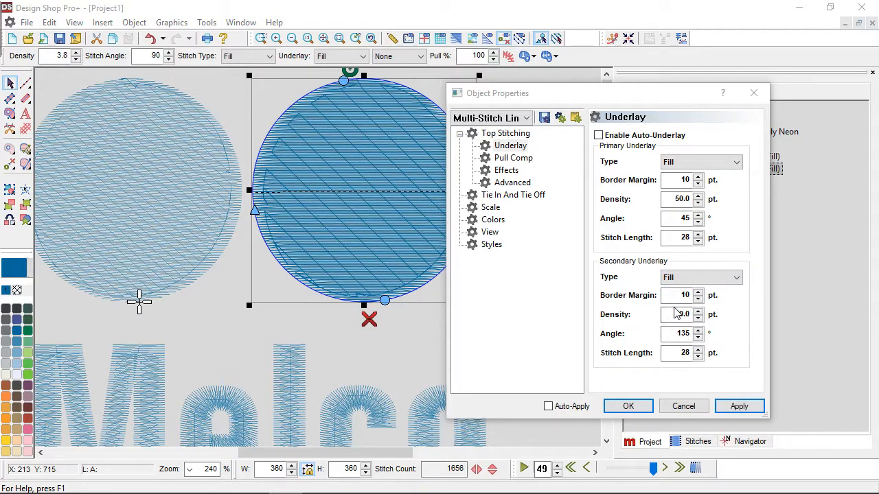
{"action": "left_click", "coordinate": [739, 407]}
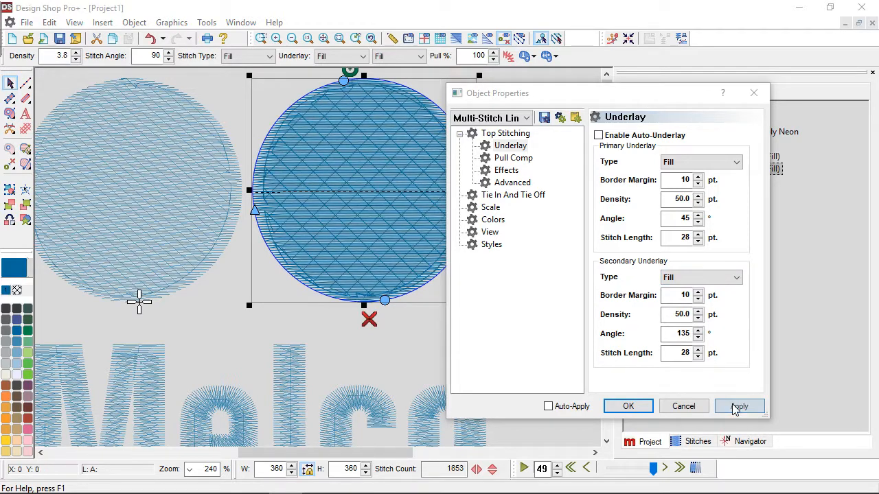
{"action": "left_click", "coordinate": [738, 407]}
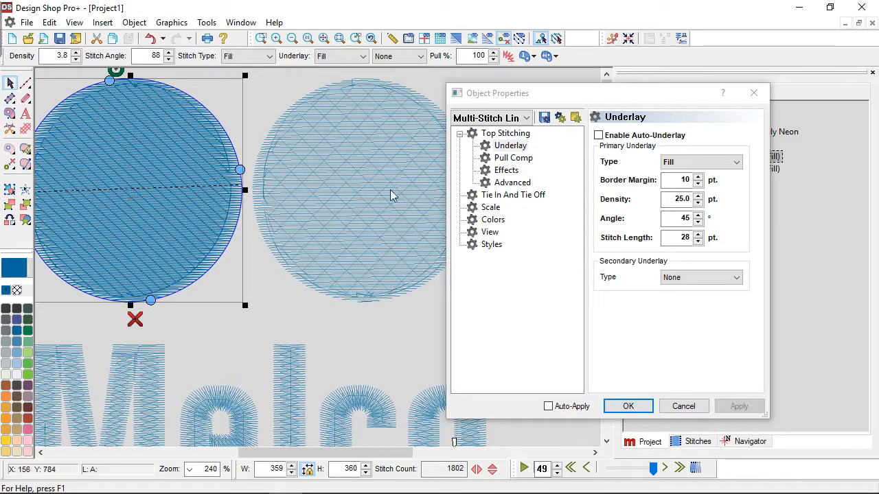
{"action": "left_click", "coordinate": [701, 277]}
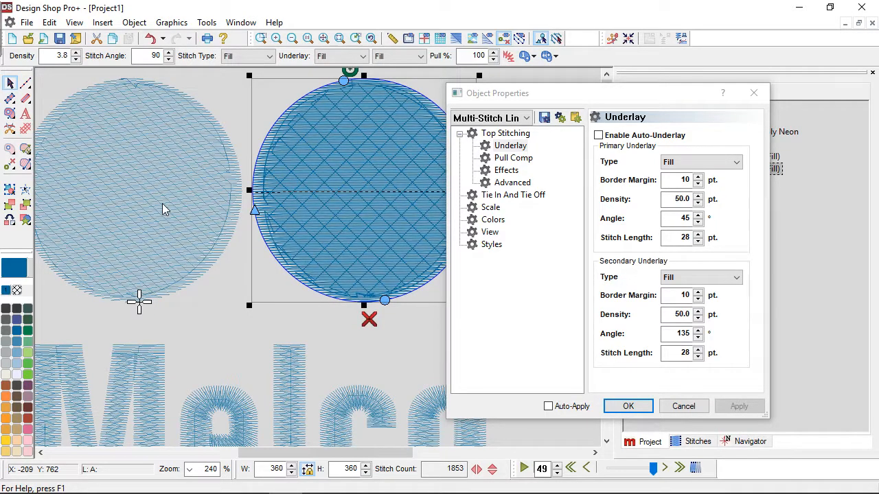
{"action": "left_click", "coordinate": [700, 278]}
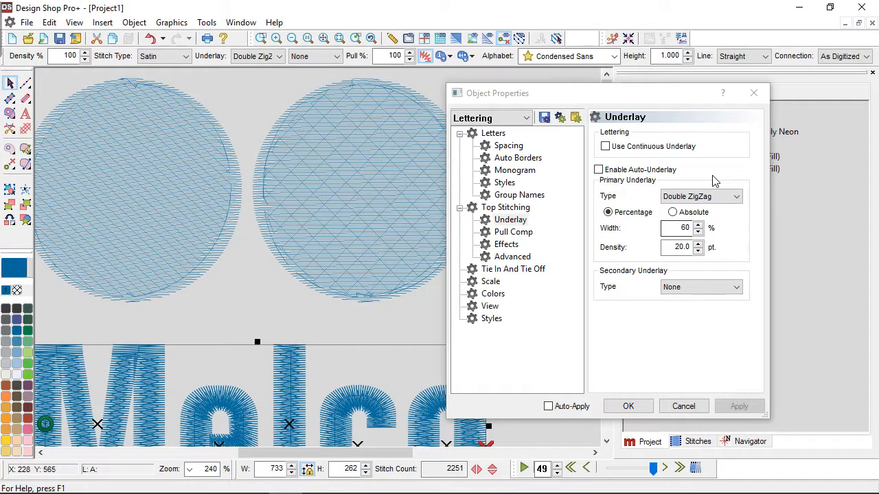
- Enable Auto-Underlay for the Melco lettering and apply it, clearing the manual underlay types
{"action": "left_click", "coordinate": [599, 171]}
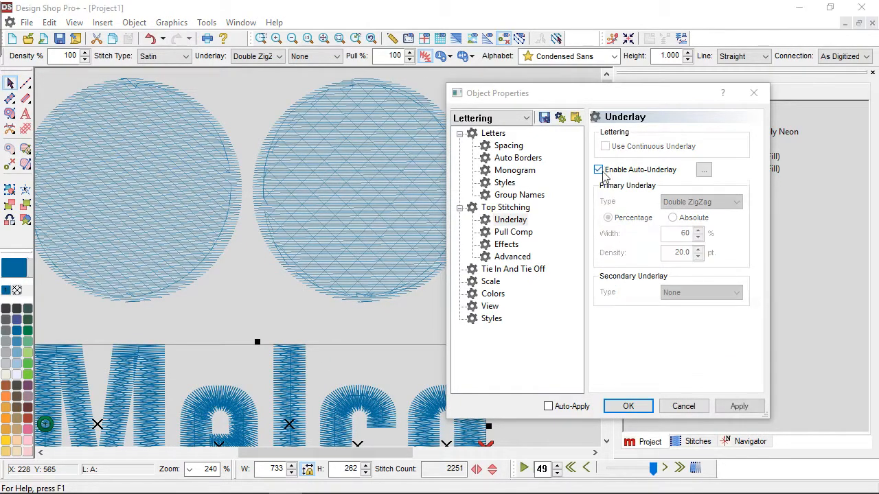
{"action": "left_click", "coordinate": [739, 406]}
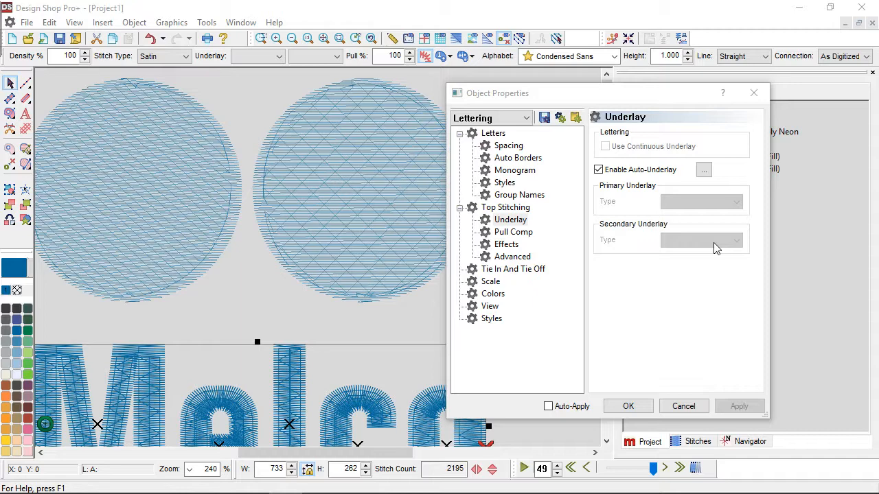
{"action": "mouse_move", "coordinate": [720, 181]}
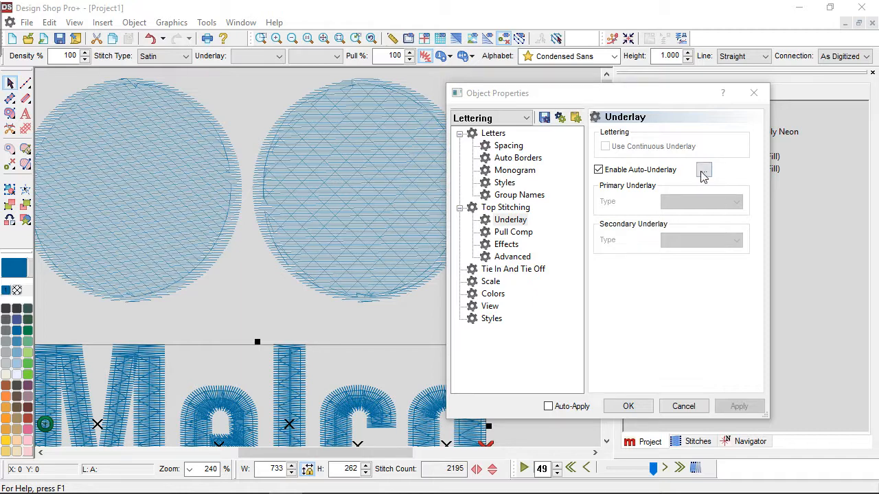
- Bring up the auto-underlay rules table mapping width ranges 0–20, 20–40, 40–60 and over 60 pt
{"action": "left_click", "coordinate": [703, 171]}
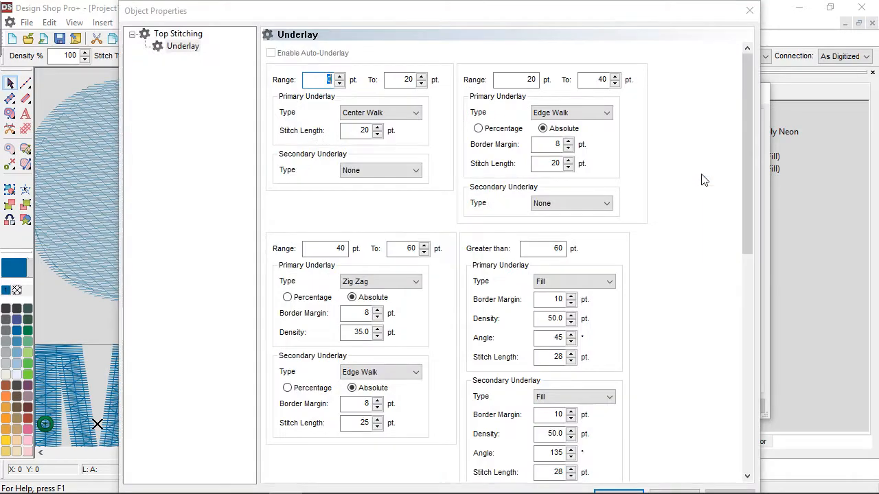
{"action": "mouse_move", "coordinate": [703, 86]}
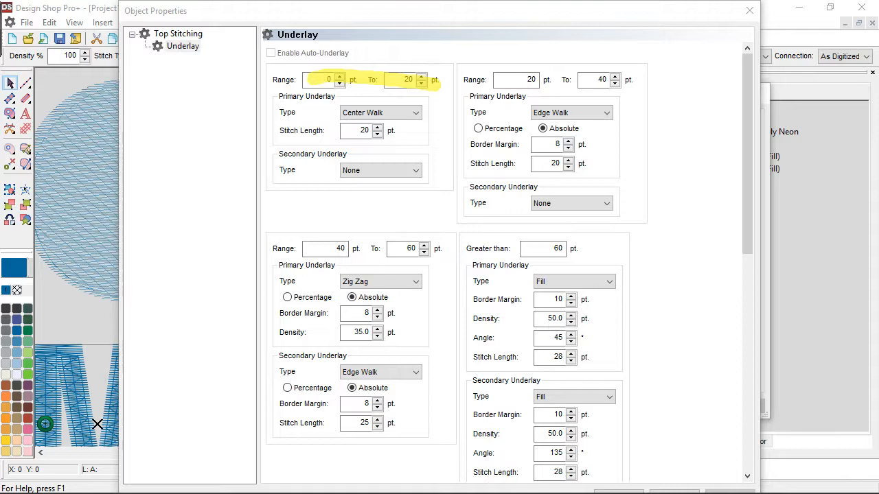
{"action": "left_click", "coordinate": [379, 112]}
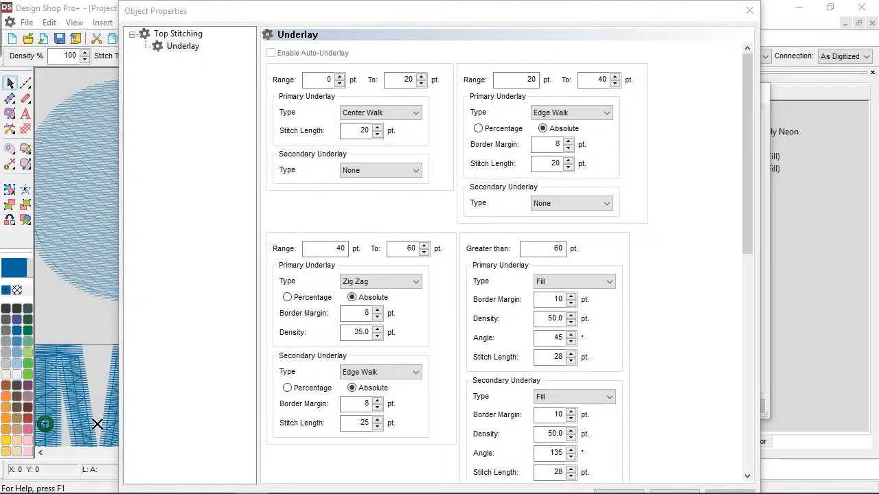
{"action": "mouse_move", "coordinate": [750, 11]}
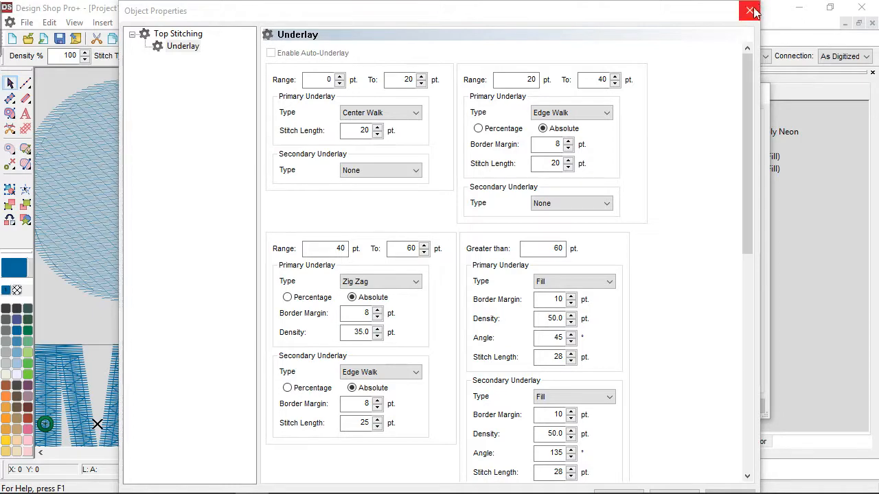
- Dismiss the auto-underlay range window and confirm the lettering properties with OK
{"action": "left_click", "coordinate": [754, 11]}
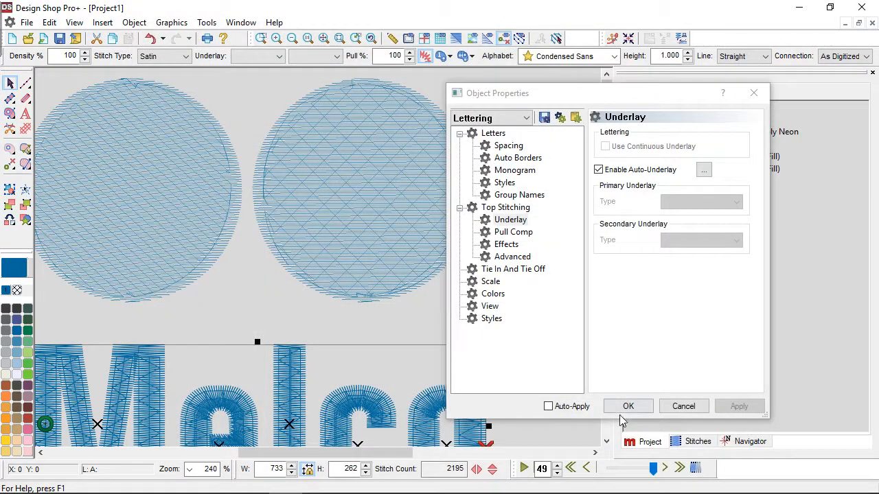
{"action": "left_click", "coordinate": [628, 406]}
{"action": "type", "text": "art"}
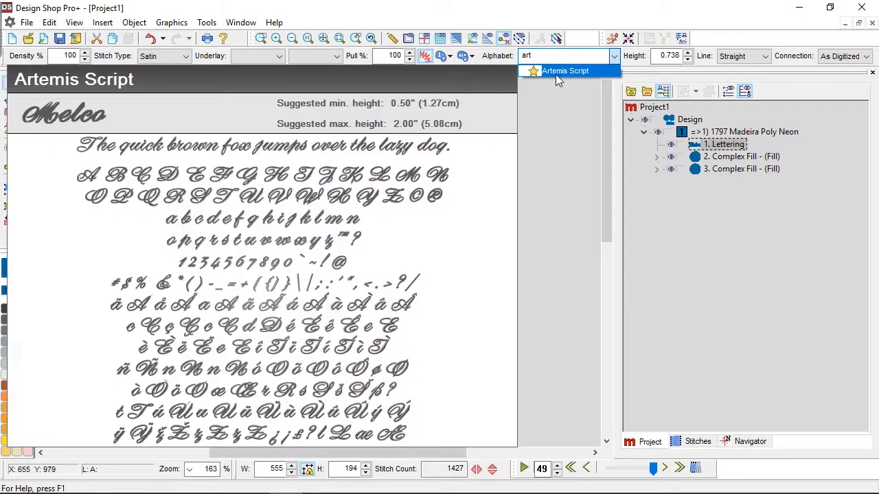
- Switch the Melco lettering's alphabet to Artemis Script
{"action": "left_click", "coordinate": [566, 71]}
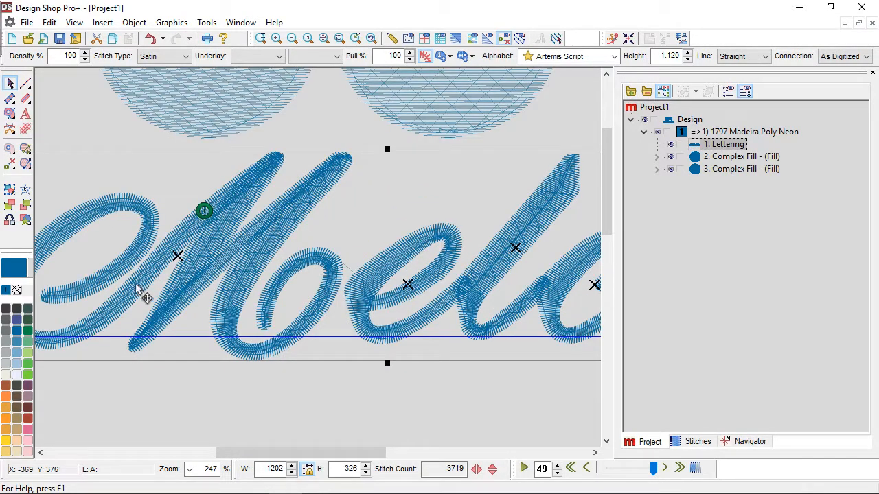
{"action": "mouse_move", "coordinate": [254, 192]}
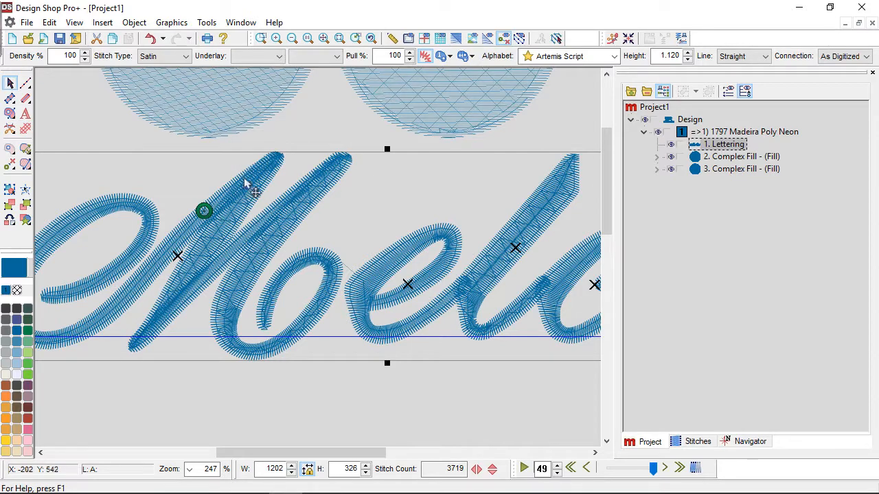
{"action": "mouse_move", "coordinate": [237, 228]}
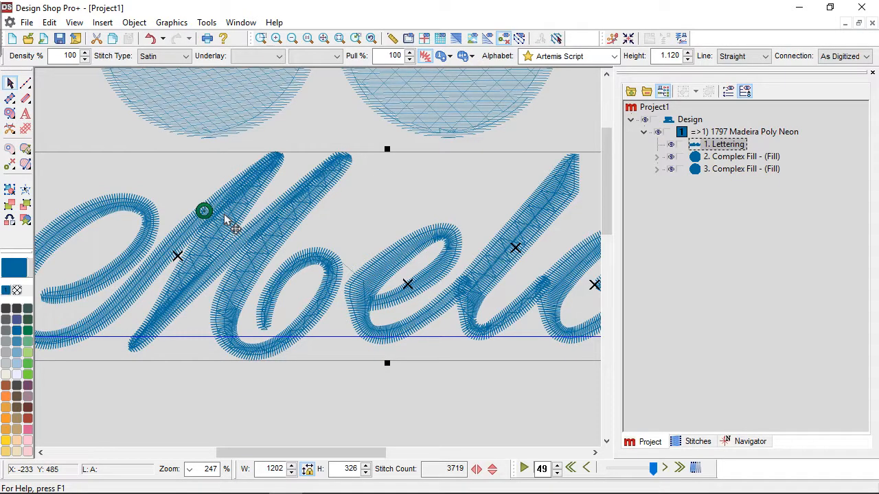